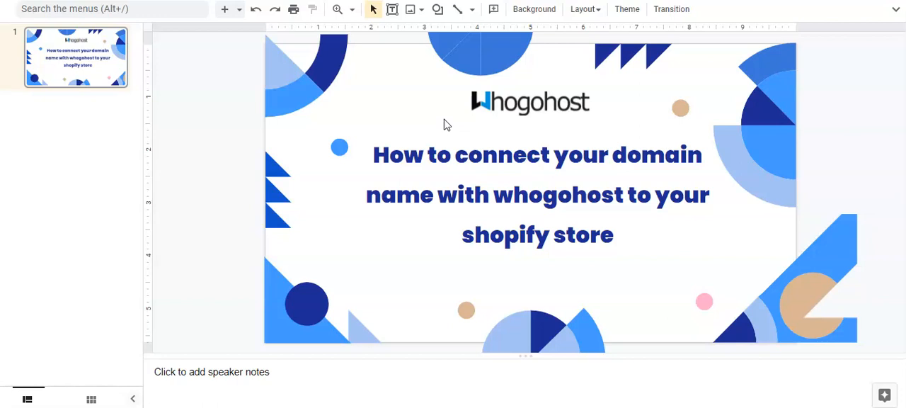
pyautogui.moveTo(640, 134)
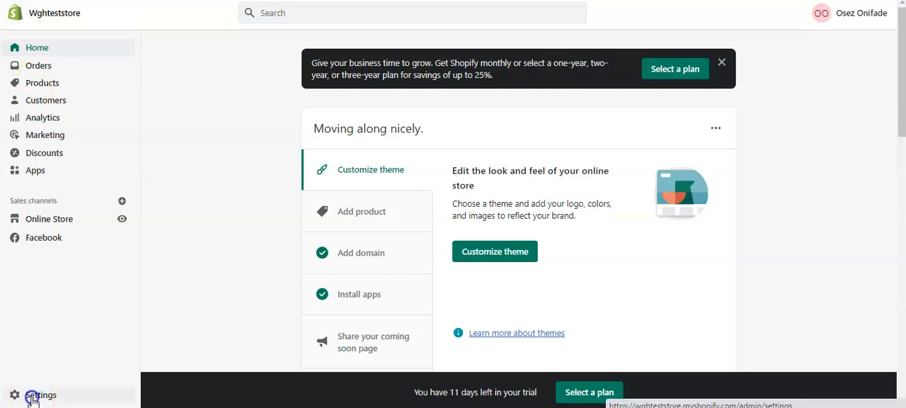
# Step: Go to Settings and open the Domains page
pyautogui.click(40, 394)
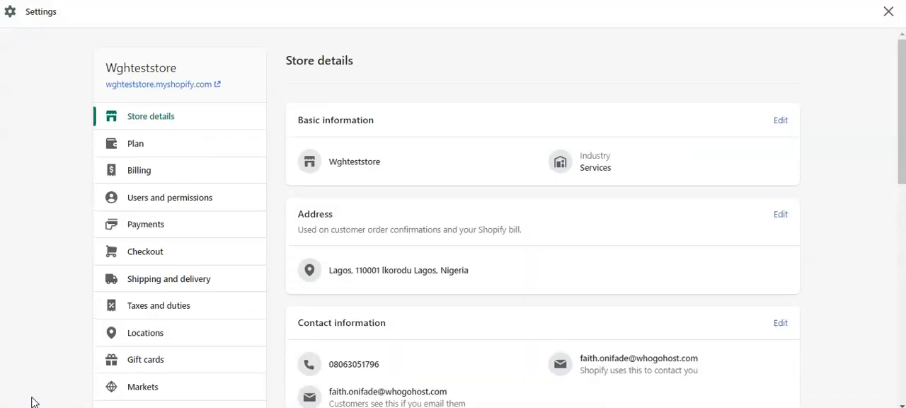
pyautogui.moveTo(177, 333)
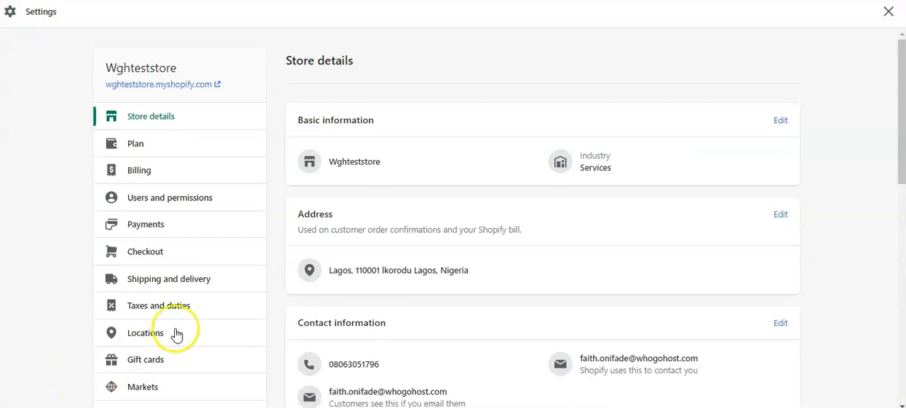
pyautogui.scroll(-3)
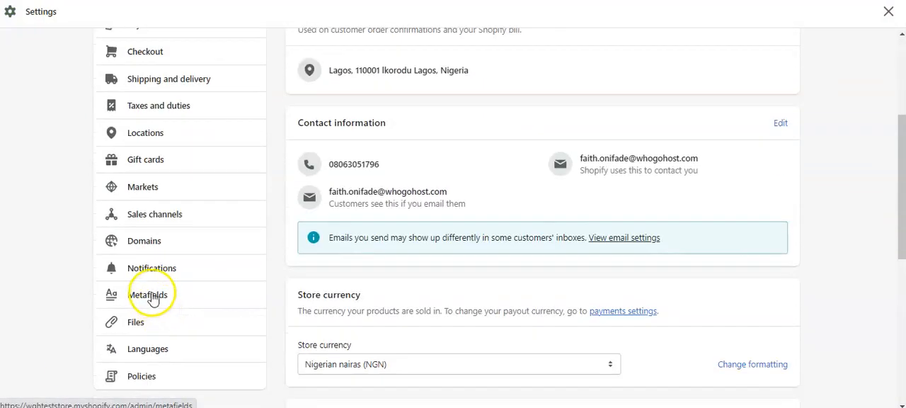
pyautogui.click(143, 240)
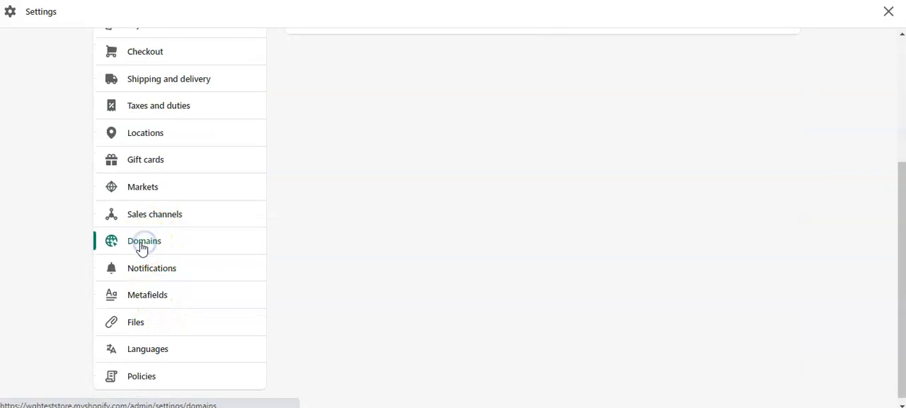
pyautogui.click(144, 241)
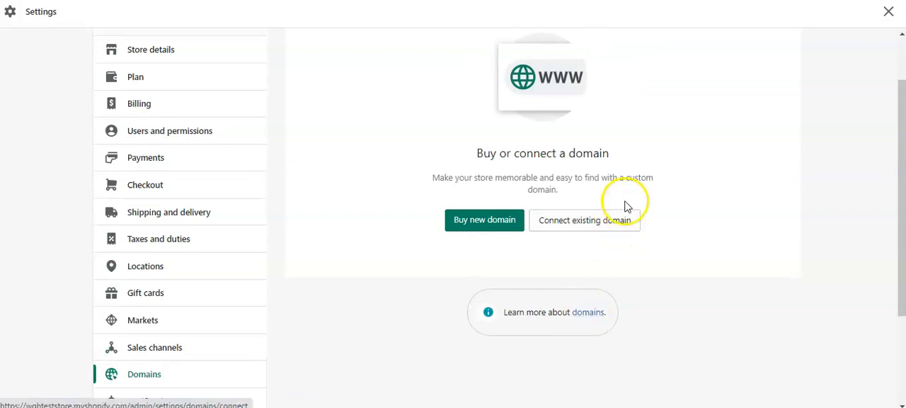
# Step: Connect existing domain 'zelysthrift.com.ng' and submit it
pyautogui.click(584, 219)
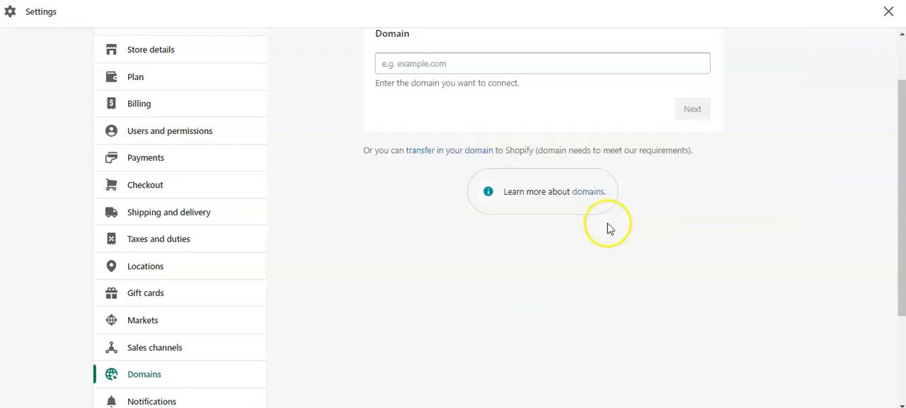
pyautogui.scroll(3)
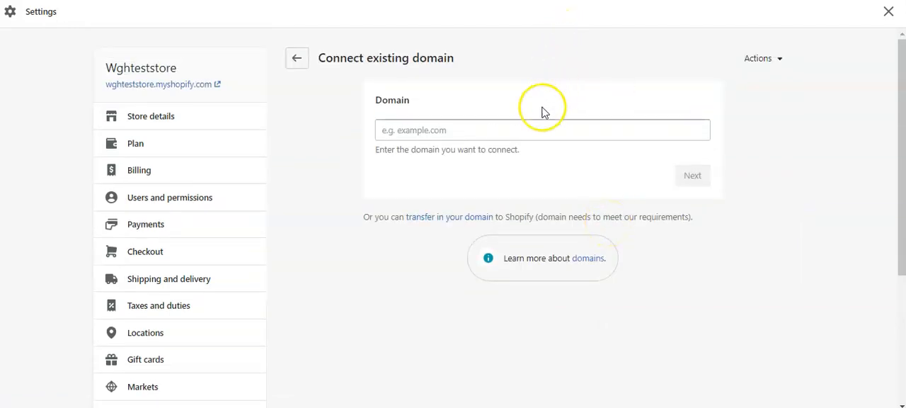
pyautogui.click(541, 130)
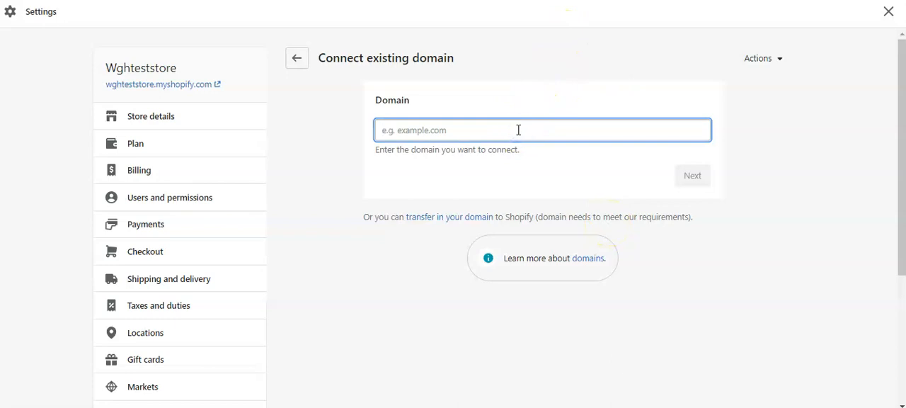
pyautogui.write('ze')
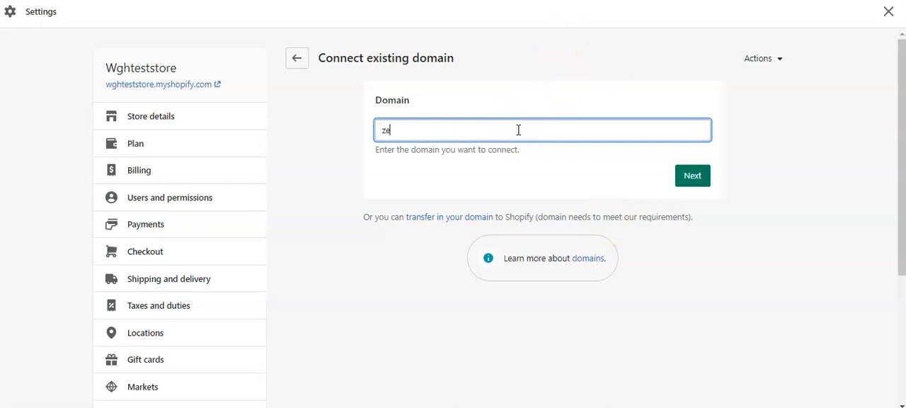
pyautogui.write('lysthr')
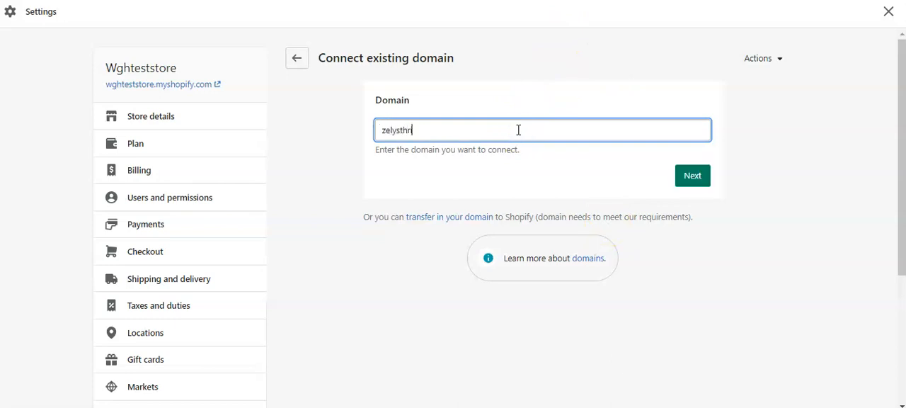
pyautogui.write('ift')
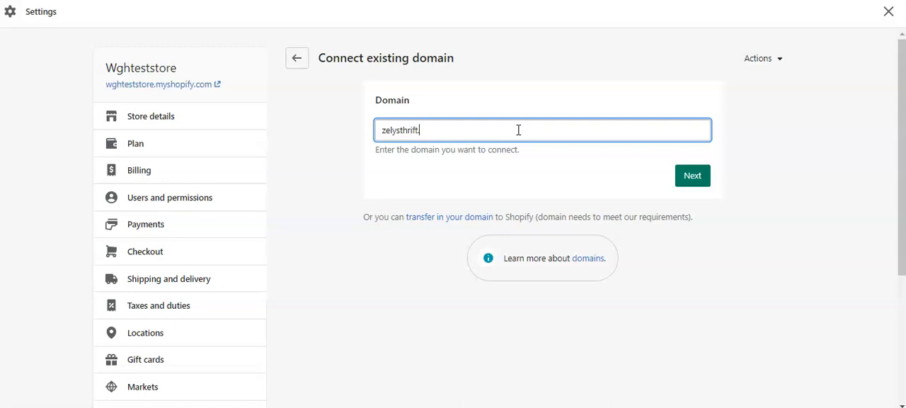
pyautogui.write('.com.ng')
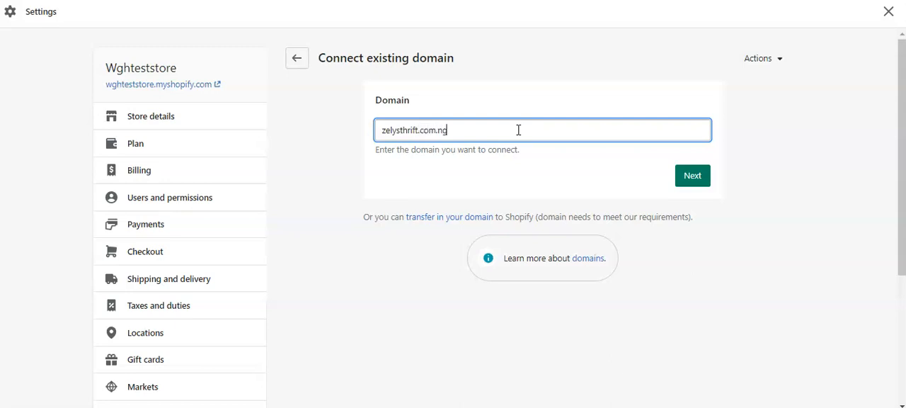
pyautogui.click(691, 175)
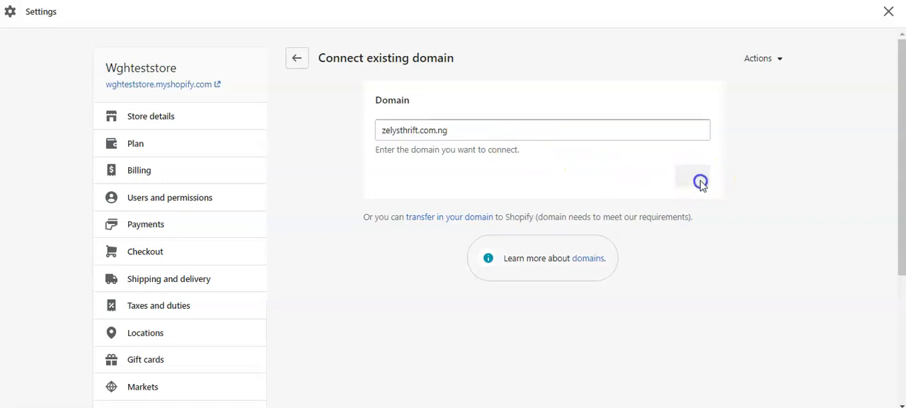
pyautogui.click(700, 181)
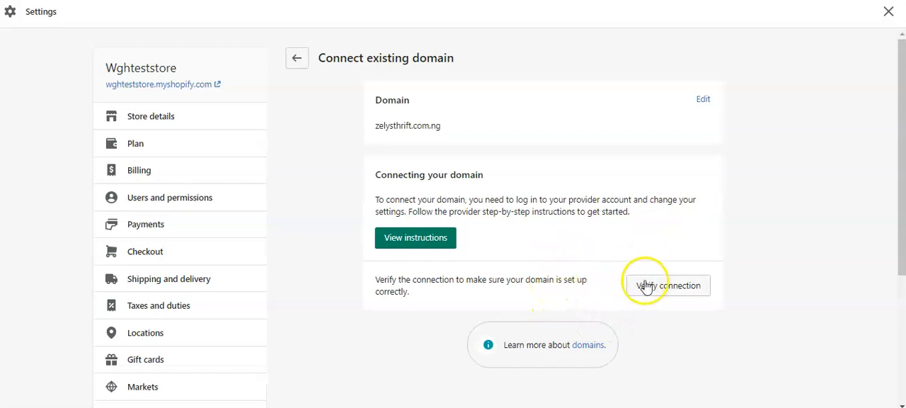
pyautogui.moveTo(668, 290)
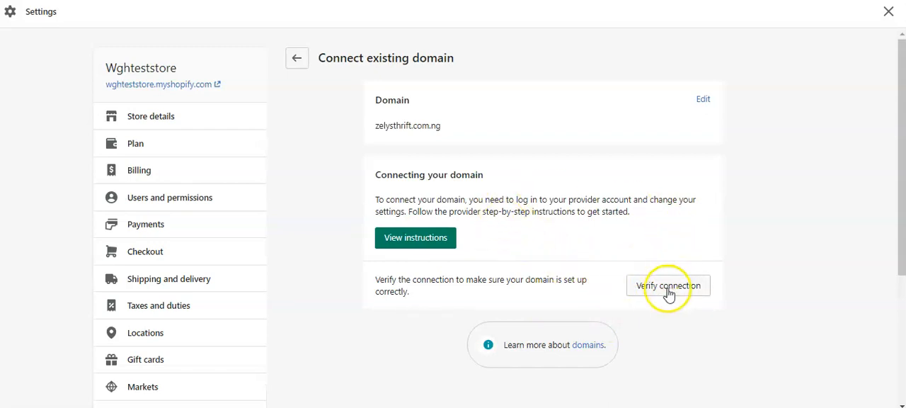
# Step: Verify the zelysthrift.com.ng connection and review the failing CNAME and A record values
pyautogui.click(667, 284)
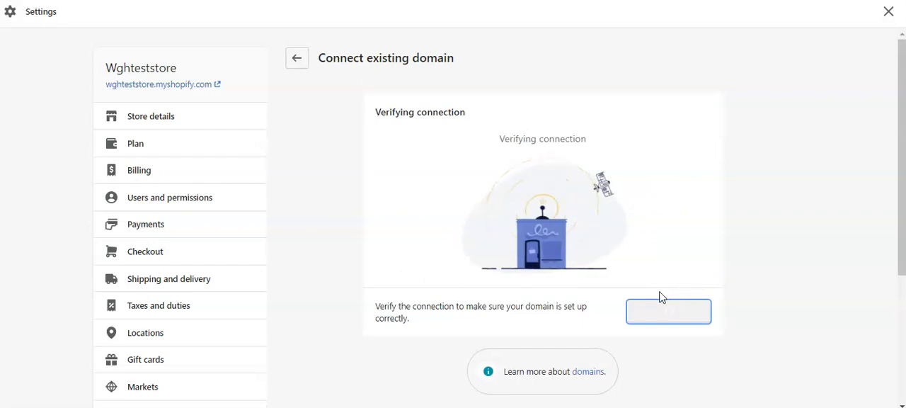
pyautogui.click(667, 312)
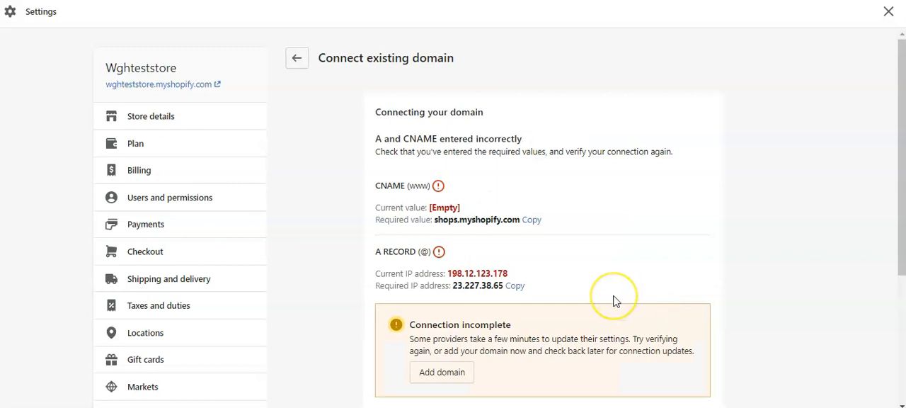
pyautogui.scroll(-3)
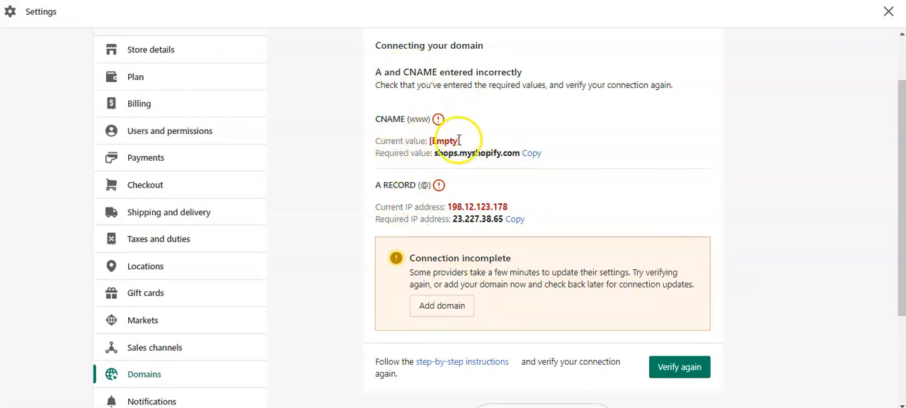
pyautogui.moveTo(450, 163)
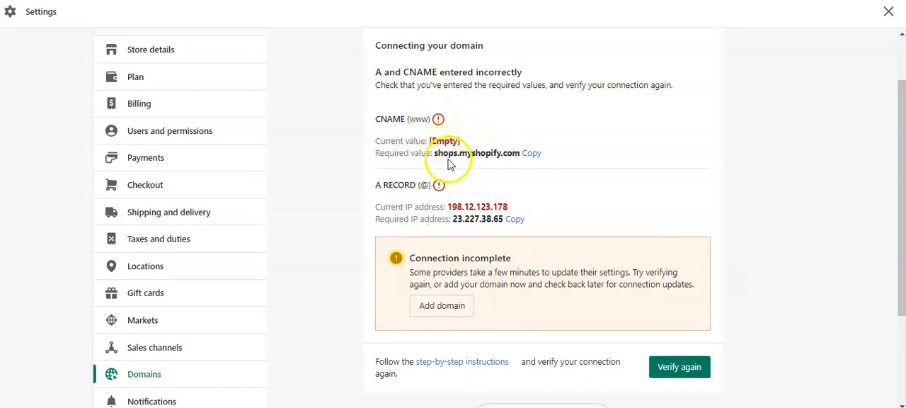
pyautogui.moveTo(513, 175)
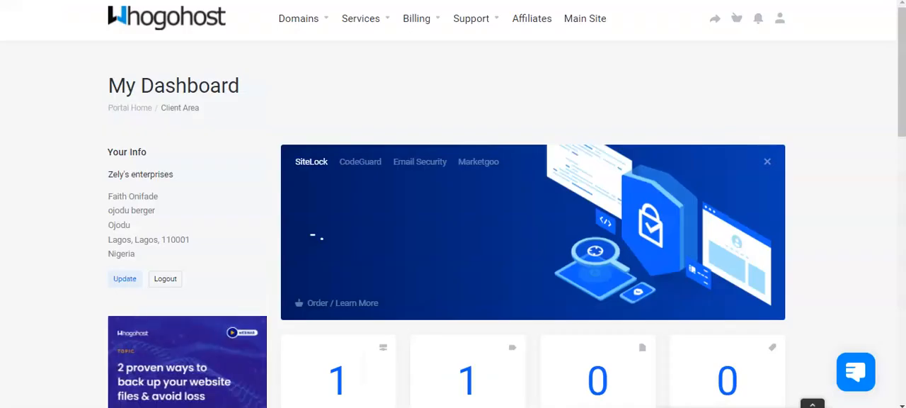
# Step: From the Domains list, open Zelysthrift.com.ng's actions menu and choose manage
pyautogui.scroll(-3)
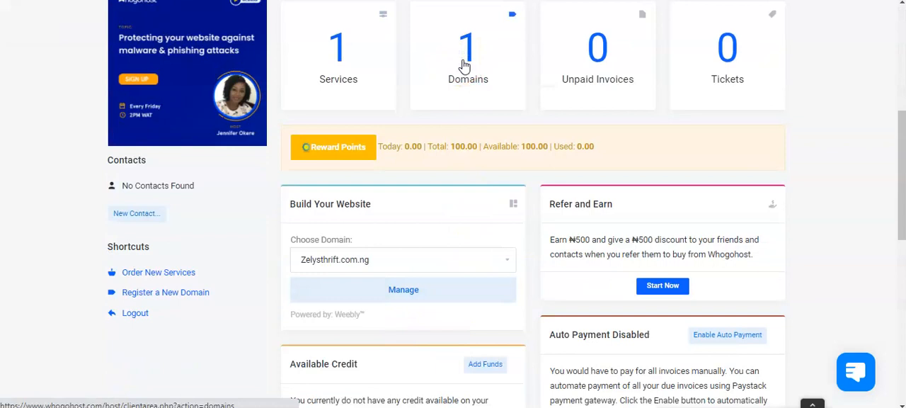
pyautogui.click(468, 53)
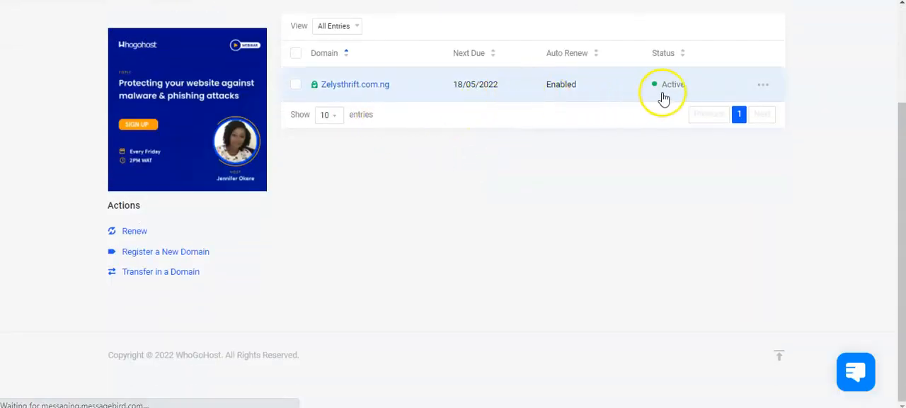
pyautogui.moveTo(763, 85)
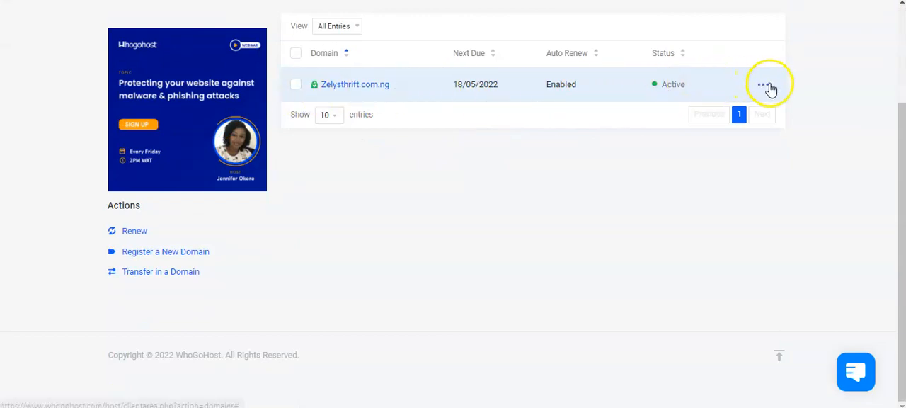
pyautogui.click(763, 85)
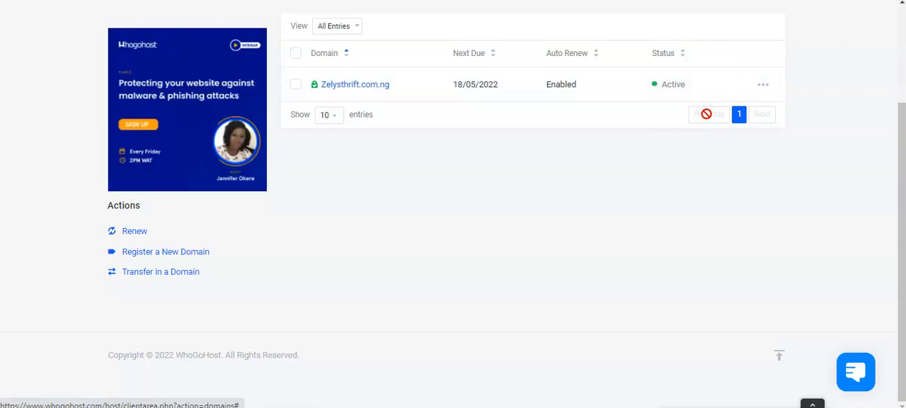
pyautogui.click(355, 84)
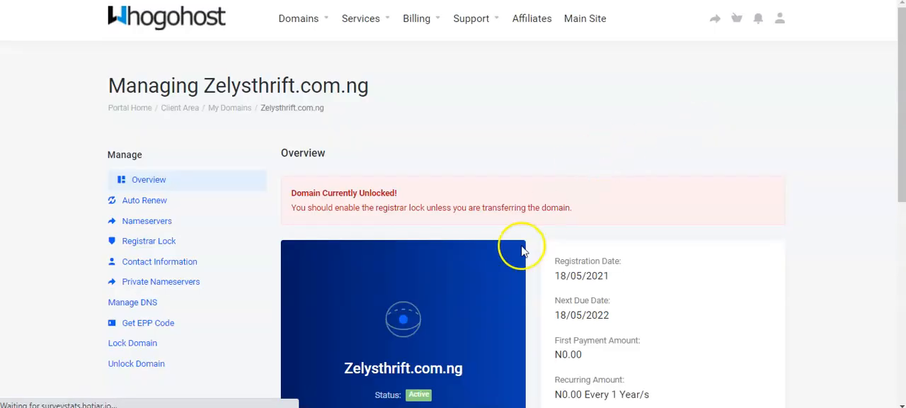
# Step: Open Manage DNS to view the zone's A and CNAME records
pyautogui.scroll(-3)
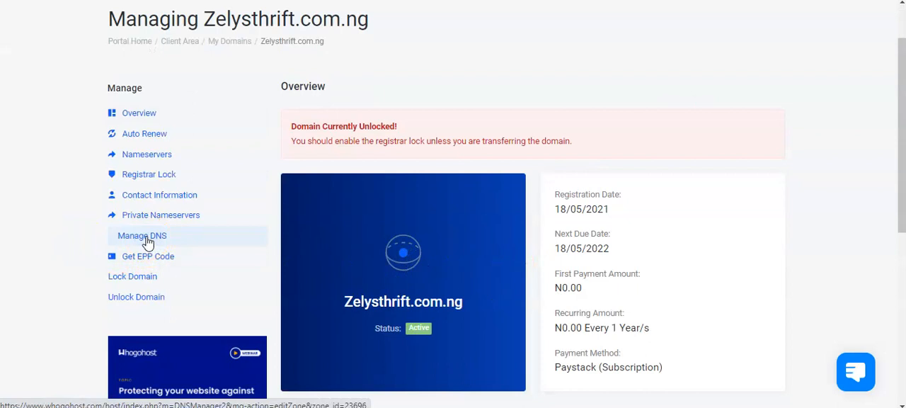
pyautogui.click(141, 235)
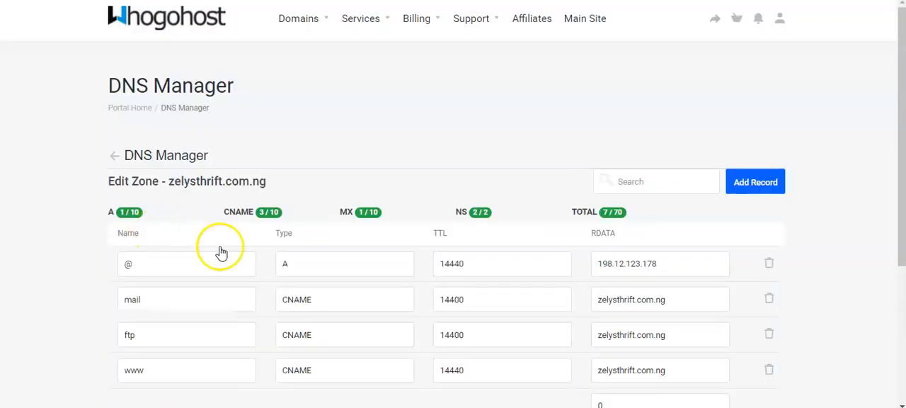
pyautogui.scroll(-3)
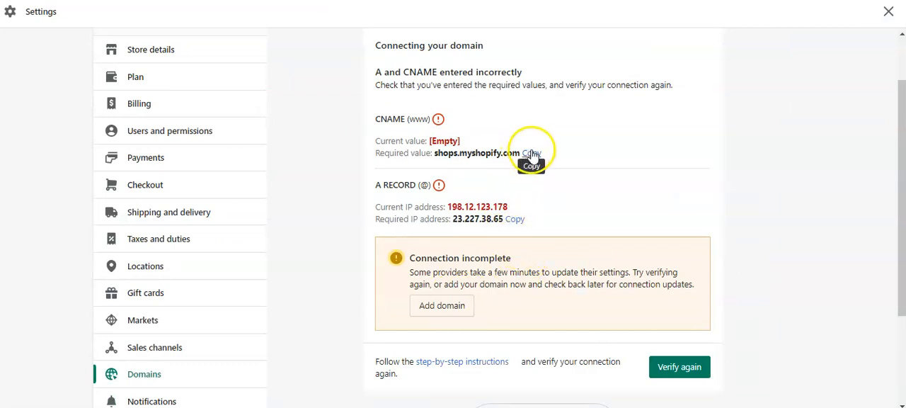
pyautogui.moveTo(416, 165)
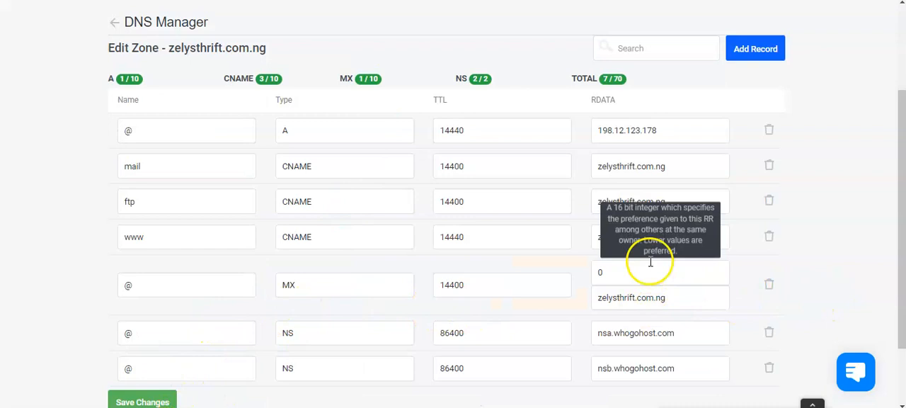
# Step: Replace the www CNAME target with shops.myshopify.com
pyautogui.doubleClick(658, 237)
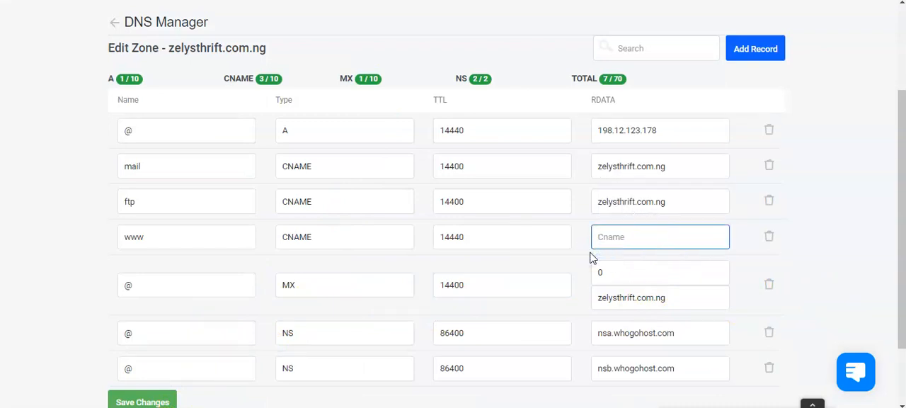
pyautogui.write('shops.myshopify.com')
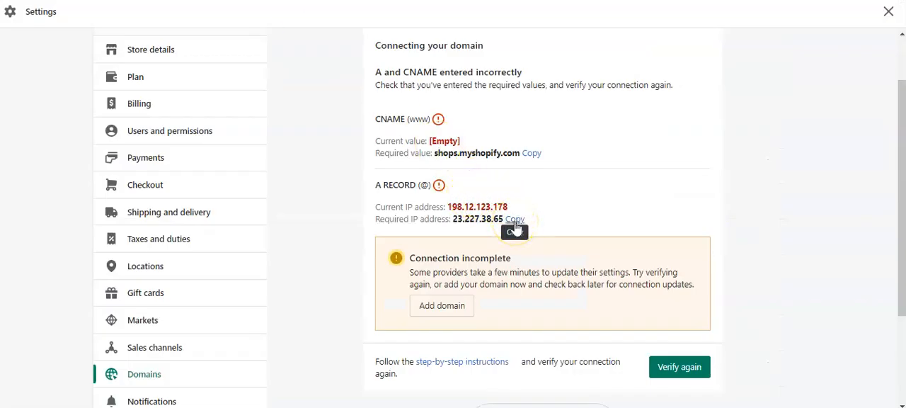
# Step: Copy Shopify's required IP and set the @ A record to 23.227.38.65
pyautogui.click(515, 219)
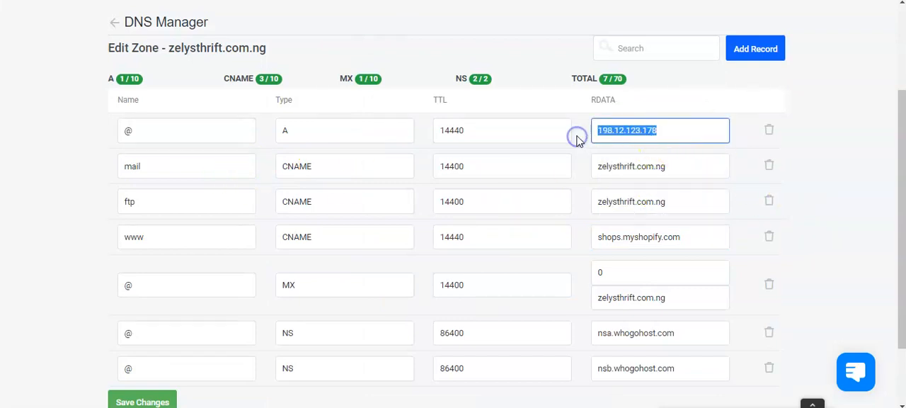
pyautogui.write('23.227.38.65')
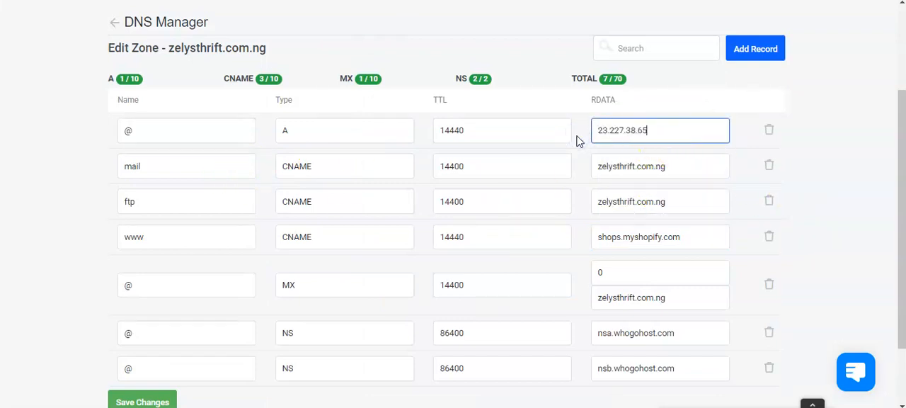
pyautogui.scroll(-3)
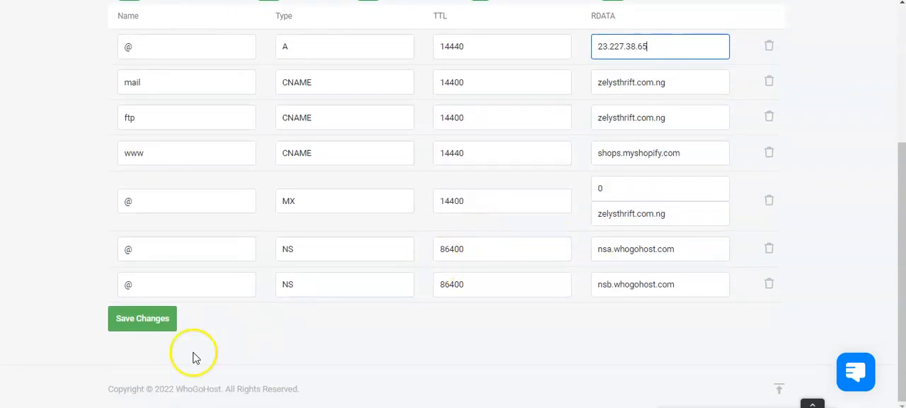
# Step: Save the DNS zone changes and confirm the success message
pyautogui.click(142, 318)
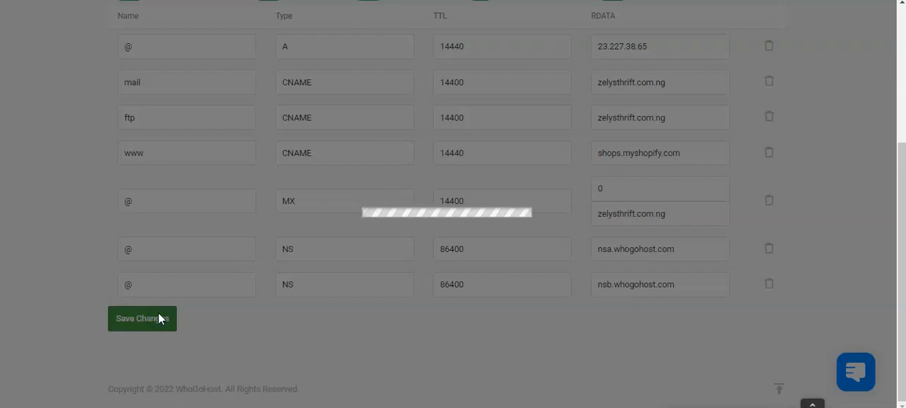
pyautogui.click(142, 318)
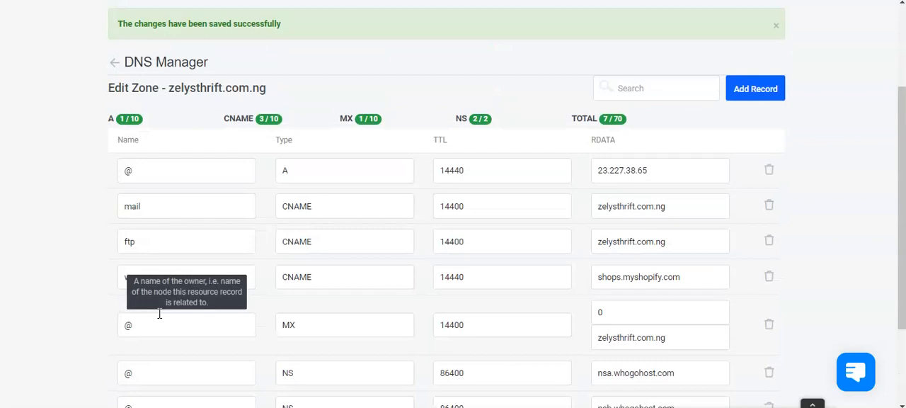
pyautogui.moveTo(271, 62)
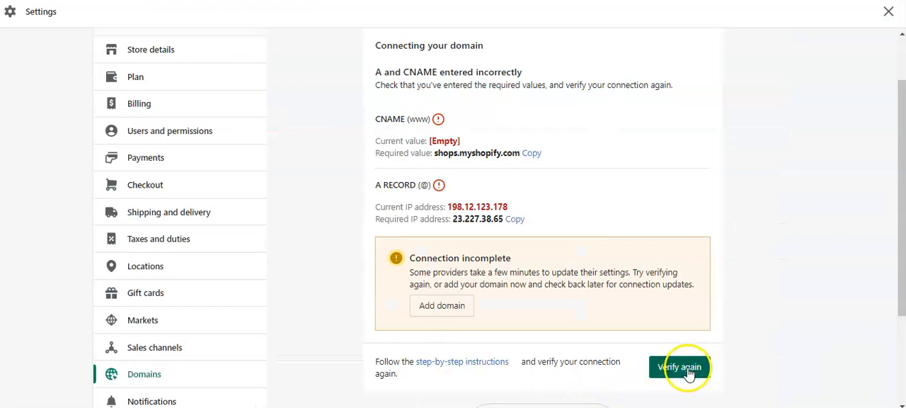
# Step: Re-verify zelysthrift.com.ng and confirm it shows Connected on the Domains page
pyautogui.click(679, 367)
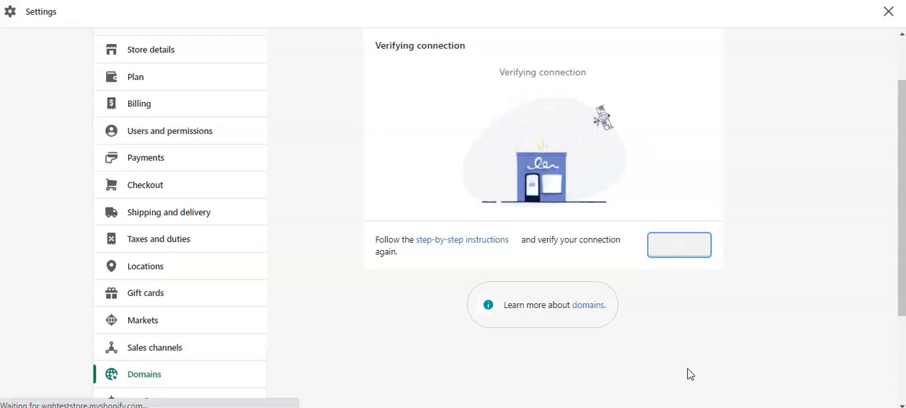
pyautogui.click(888, 11)
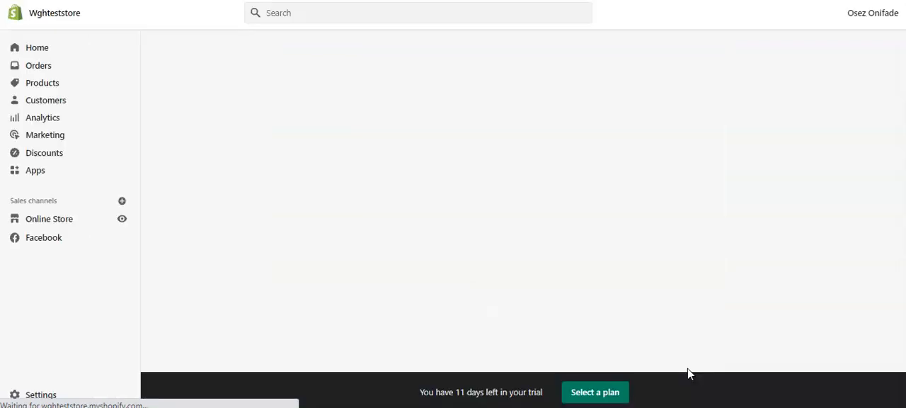
pyautogui.click(40, 394)
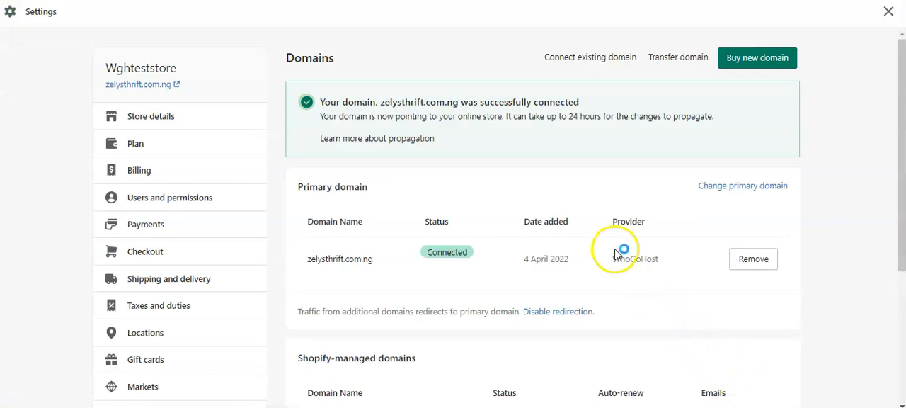
pyautogui.scroll(-3)
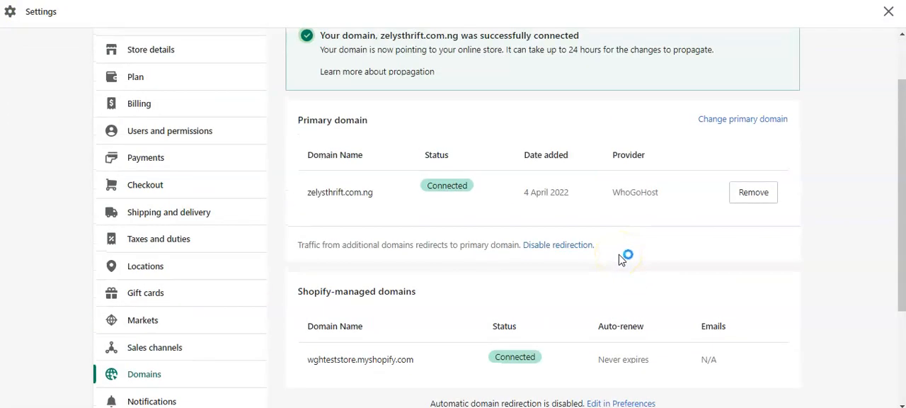
pyautogui.scroll(-3)
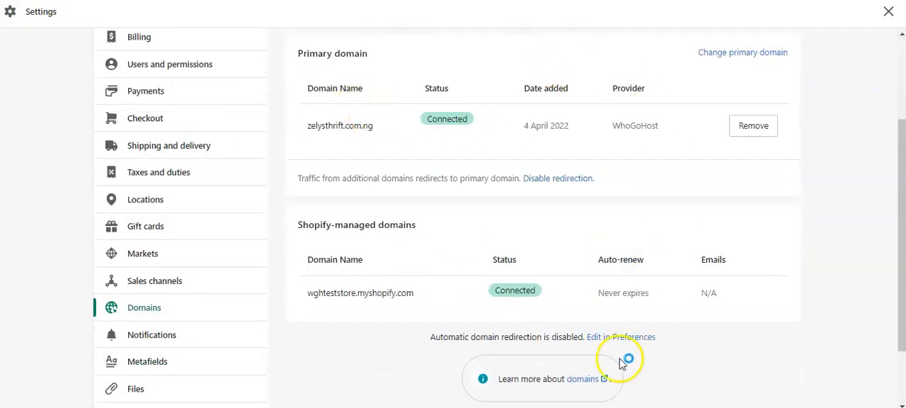
pyautogui.scroll(3)
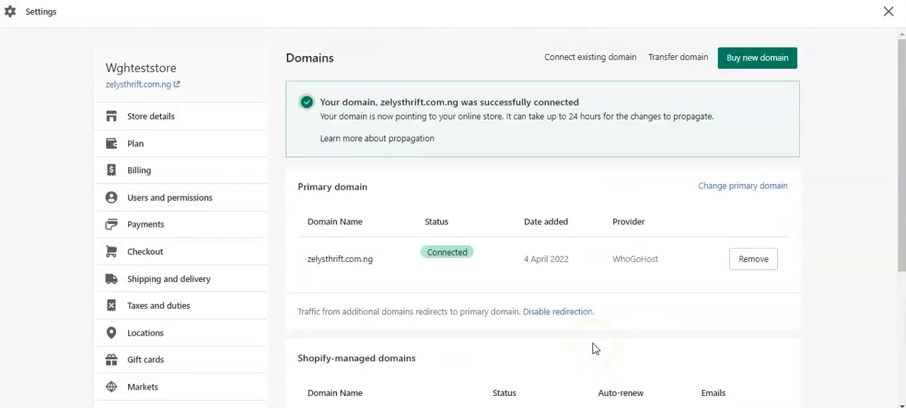
pyautogui.moveTo(473, 270)
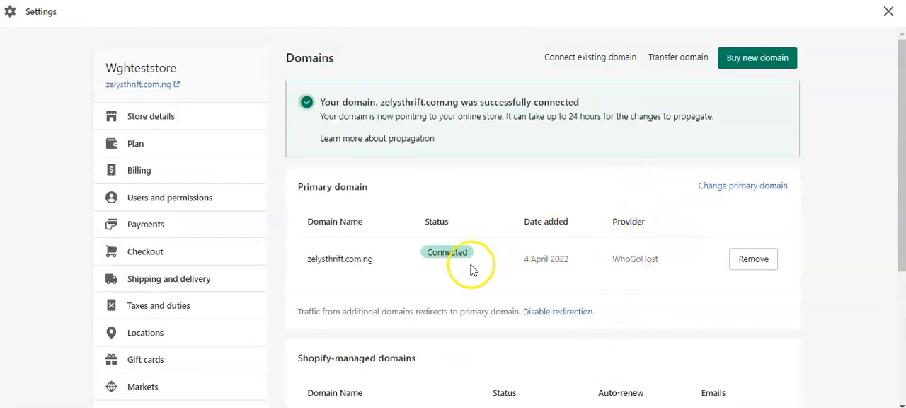
pyautogui.click(742, 185)
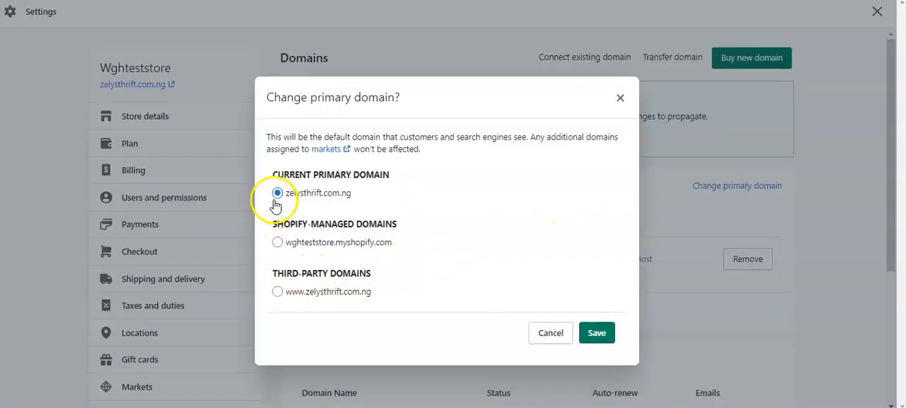
pyautogui.moveTo(272, 227)
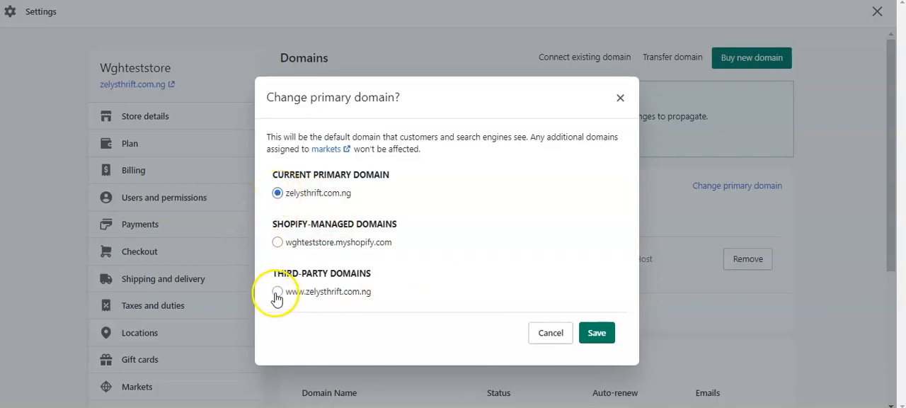
pyautogui.click(277, 291)
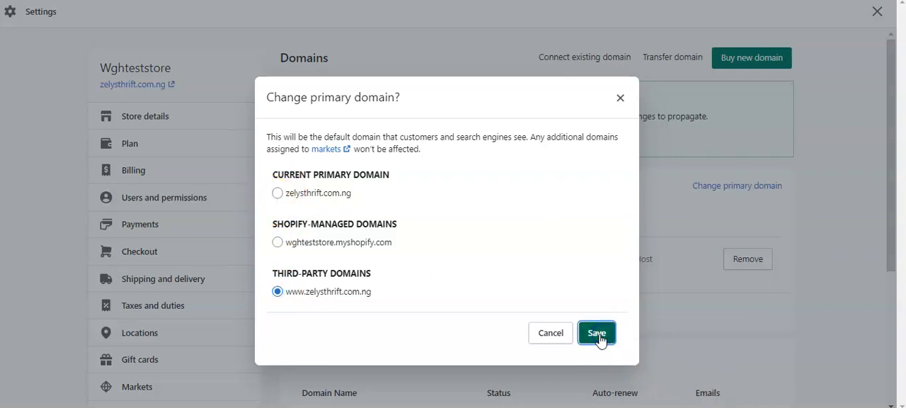
pyautogui.moveTo(268, 195)
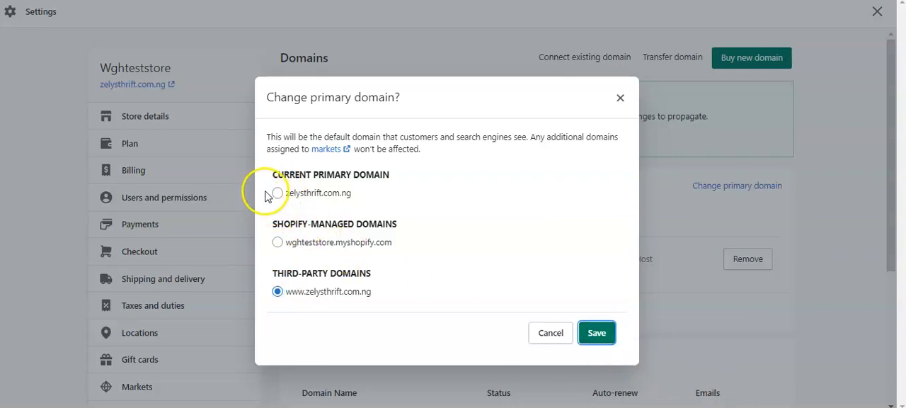
pyautogui.click(596, 332)
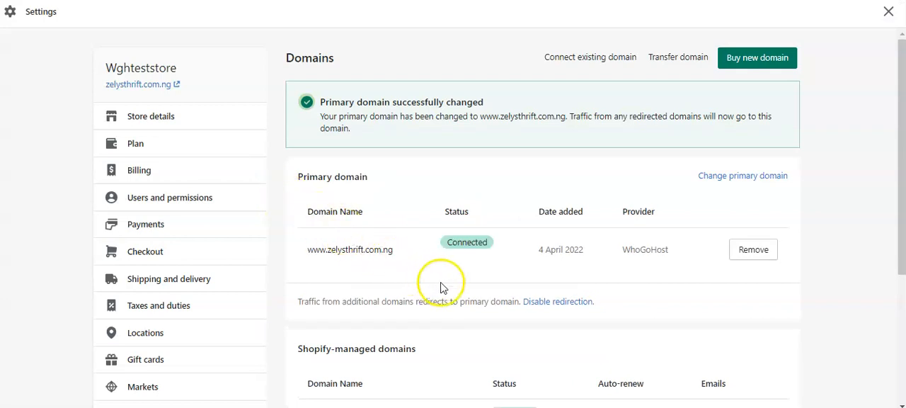
pyautogui.scroll(-3)
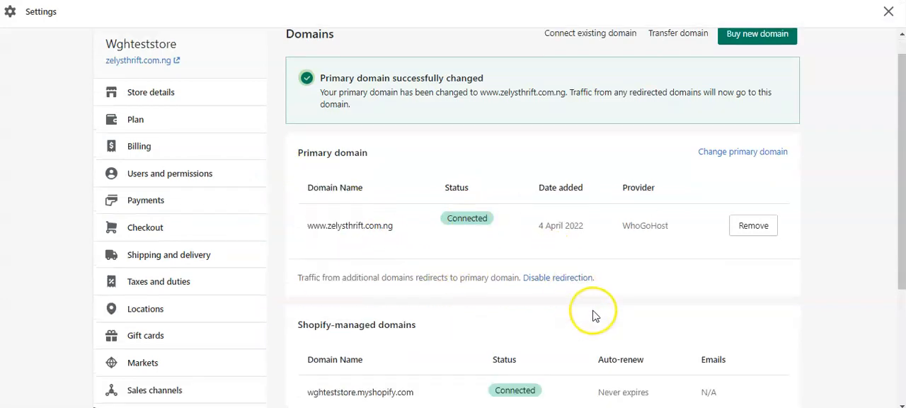
pyautogui.scroll(-3)
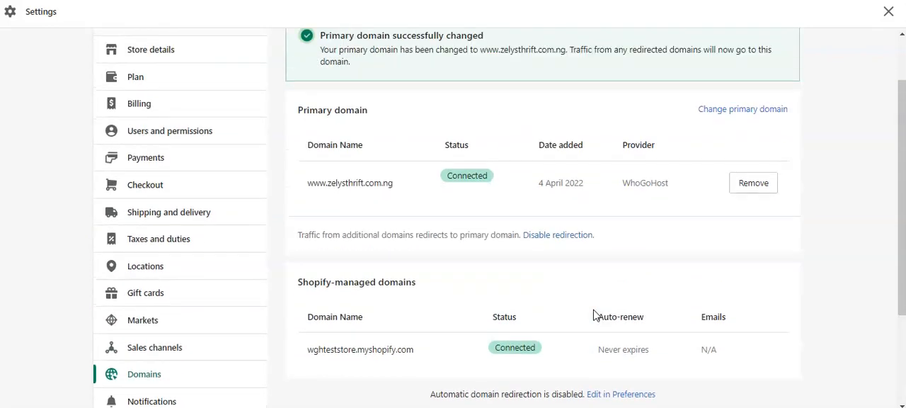
pyautogui.moveTo(427, 373)
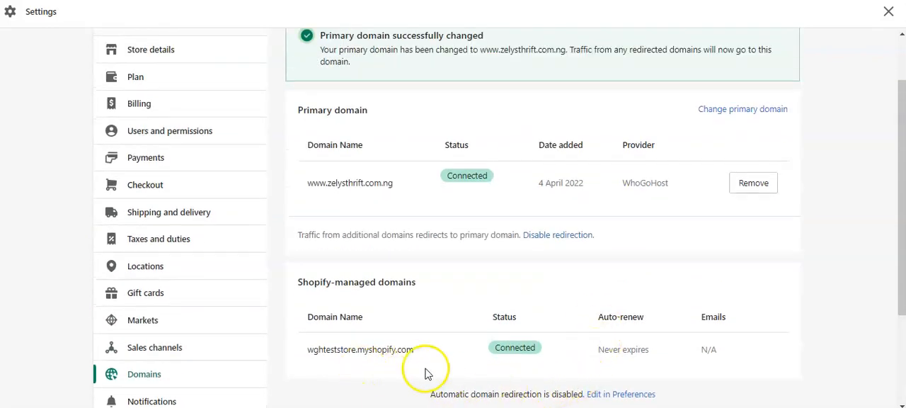
pyautogui.moveTo(534, 381)
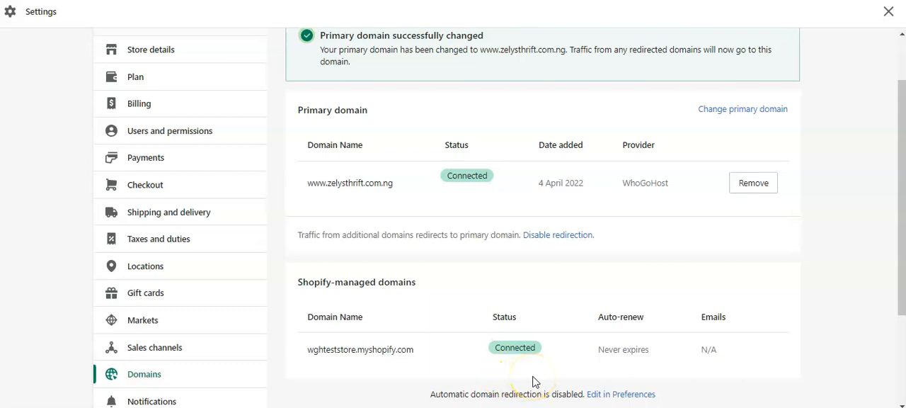
pyautogui.moveTo(570, 367)
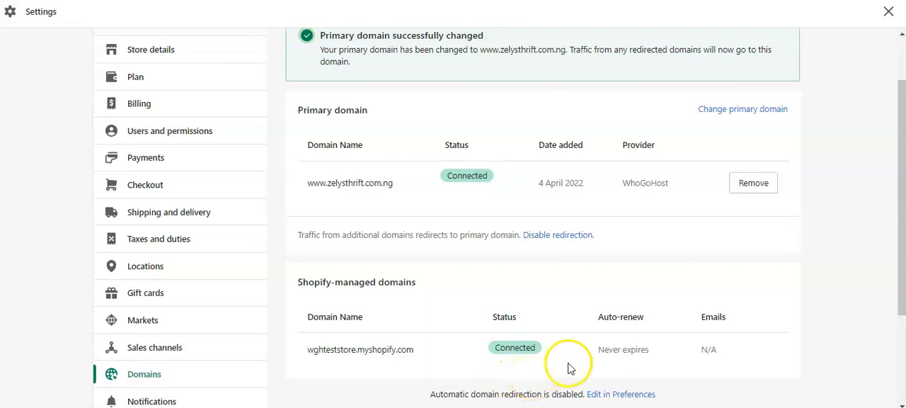
pyautogui.scroll(-3)
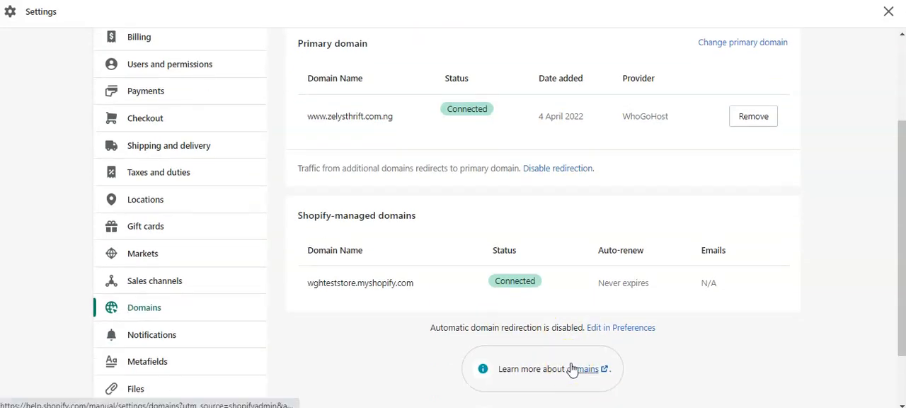